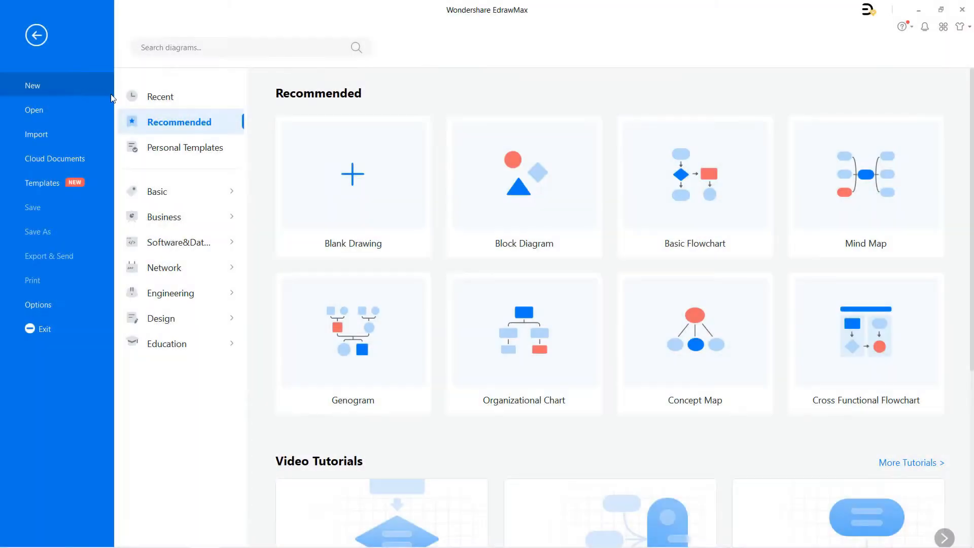
Expand Business > Project Management on the New page to start a Gantt chart.
{"action": "left_click", "coordinate": [165, 217]}
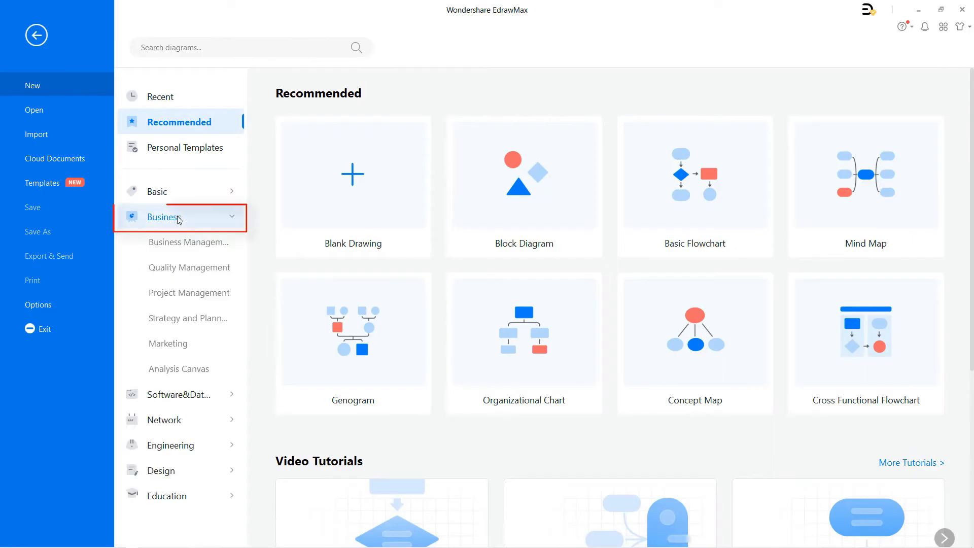
{"action": "left_click", "coordinate": [191, 292]}
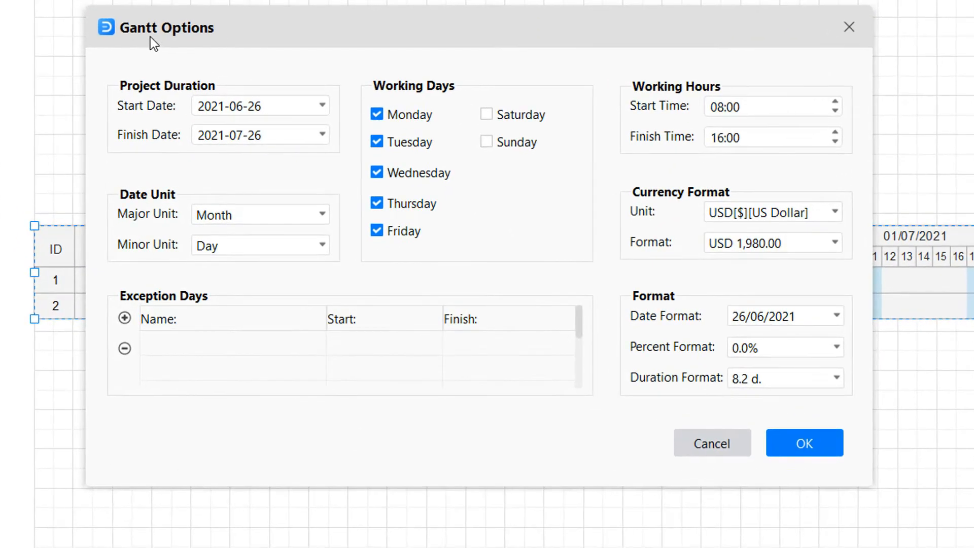
Make Saturday a working day, keeping Month as major unit and 26/06/2021 date format.
{"action": "left_click", "coordinate": [322, 105]}
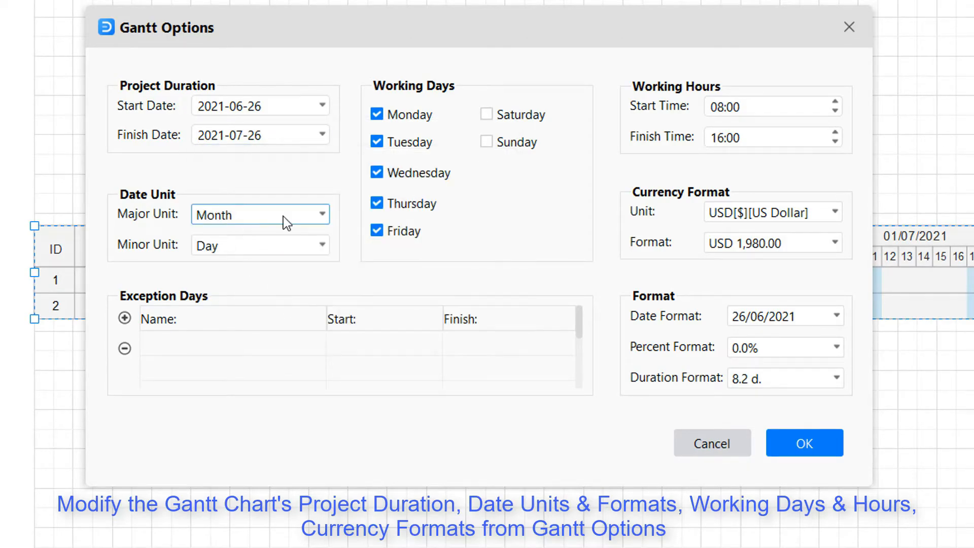
{"action": "left_click", "coordinate": [320, 213]}
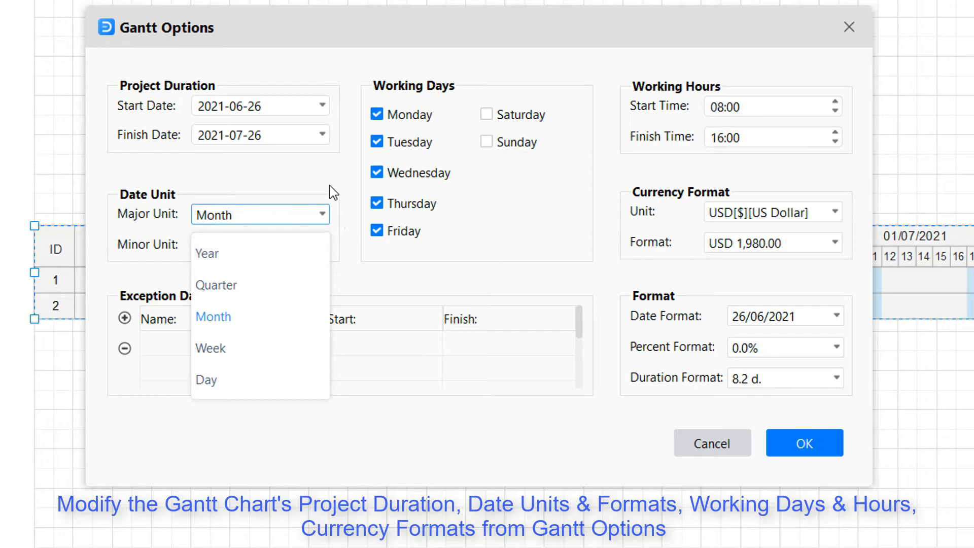
{"action": "left_click", "coordinate": [206, 379]}
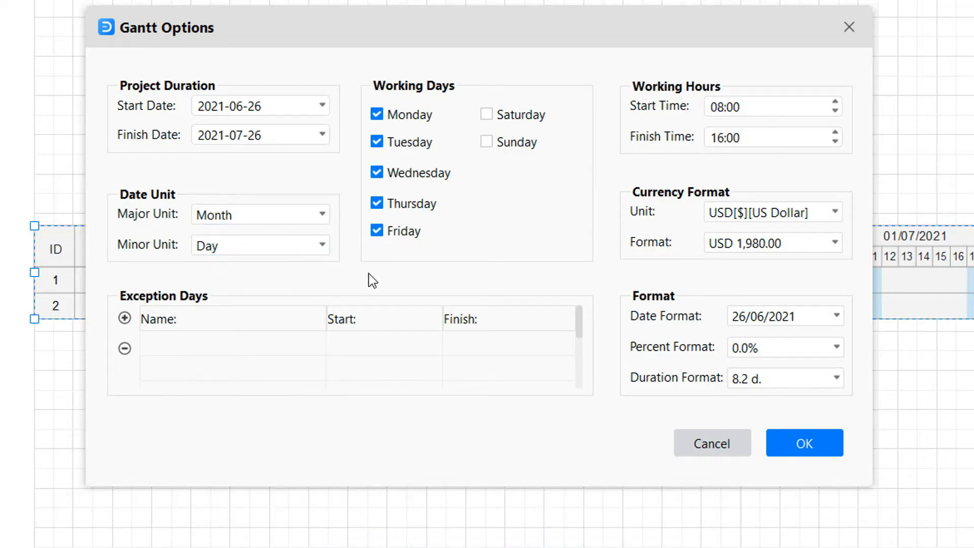
{"action": "left_click", "coordinate": [377, 114]}
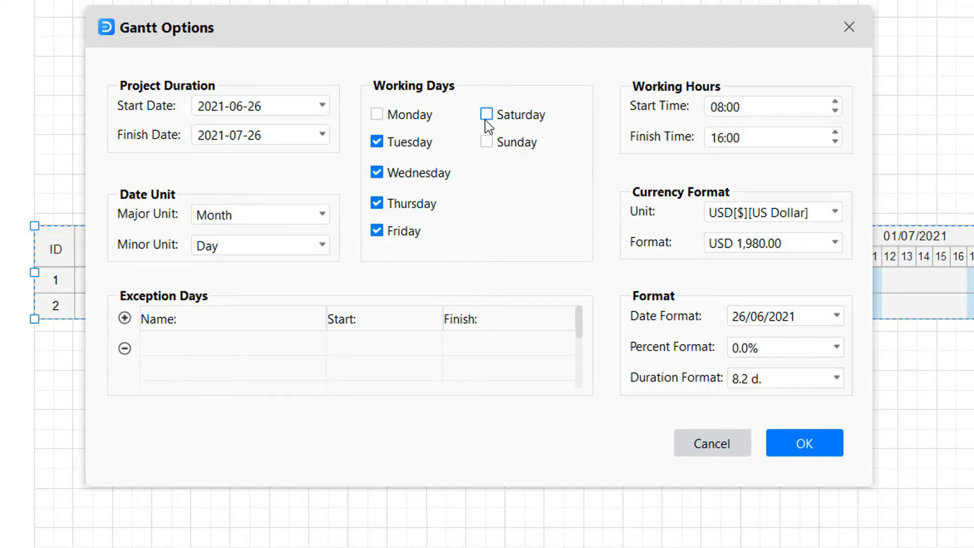
{"action": "left_click", "coordinate": [487, 114]}
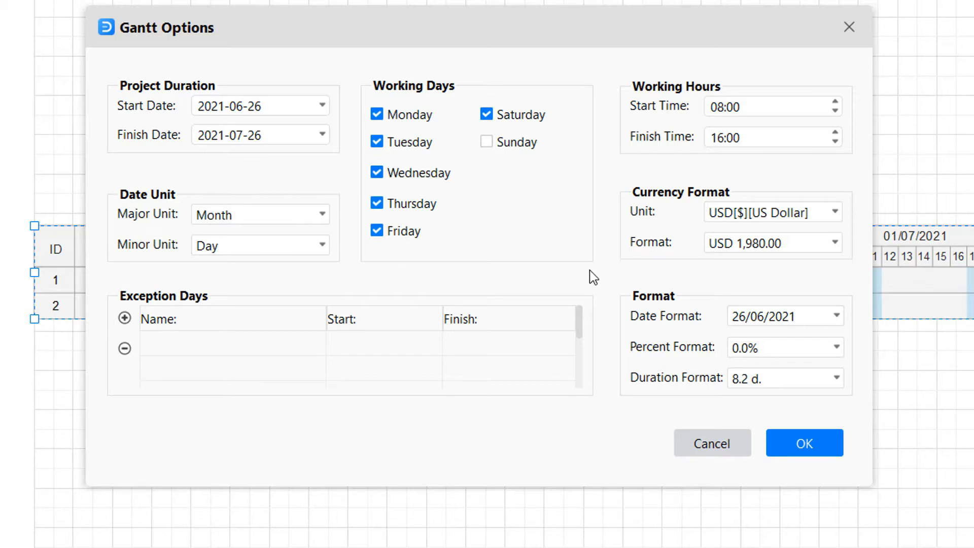
{"action": "mouse_move", "coordinate": [754, 158]}
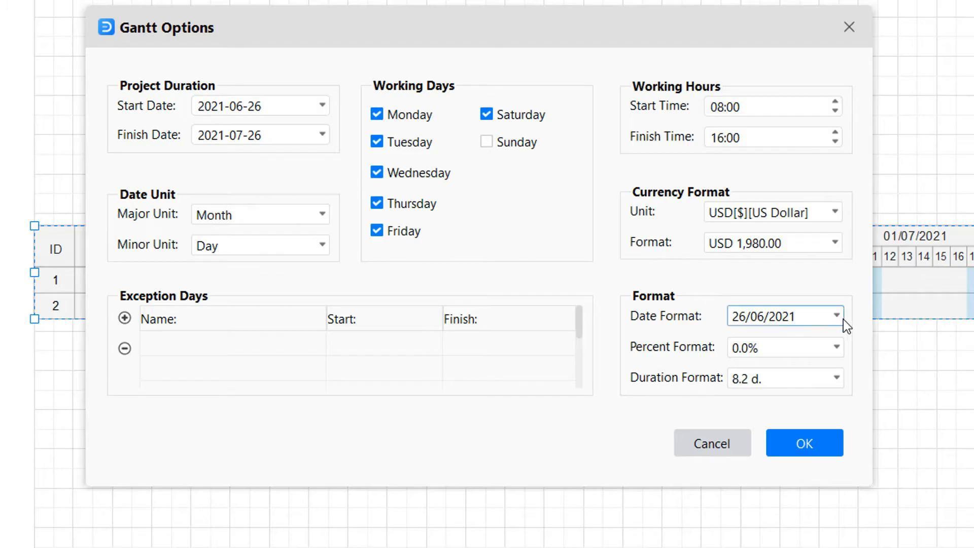
{"action": "left_click", "coordinate": [836, 316]}
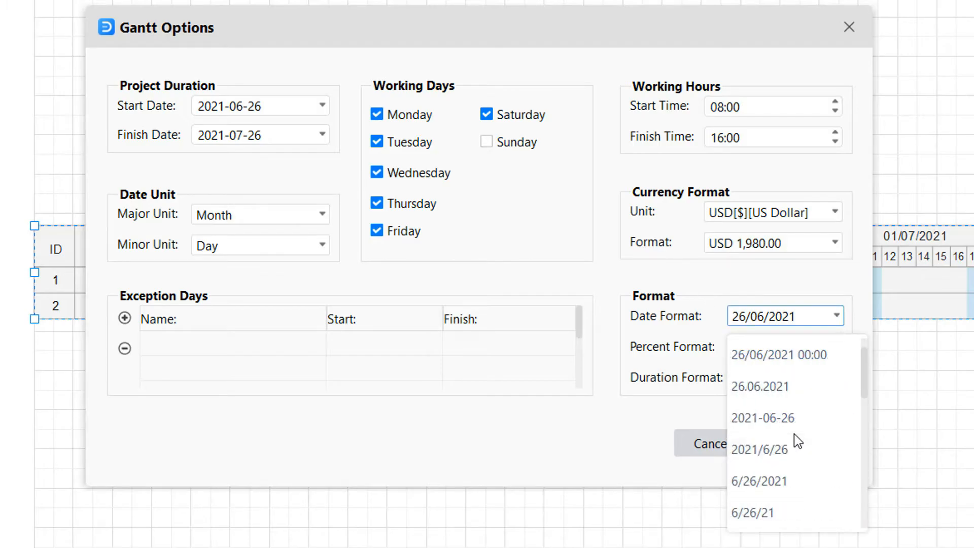
{"action": "left_click", "coordinate": [785, 346]}
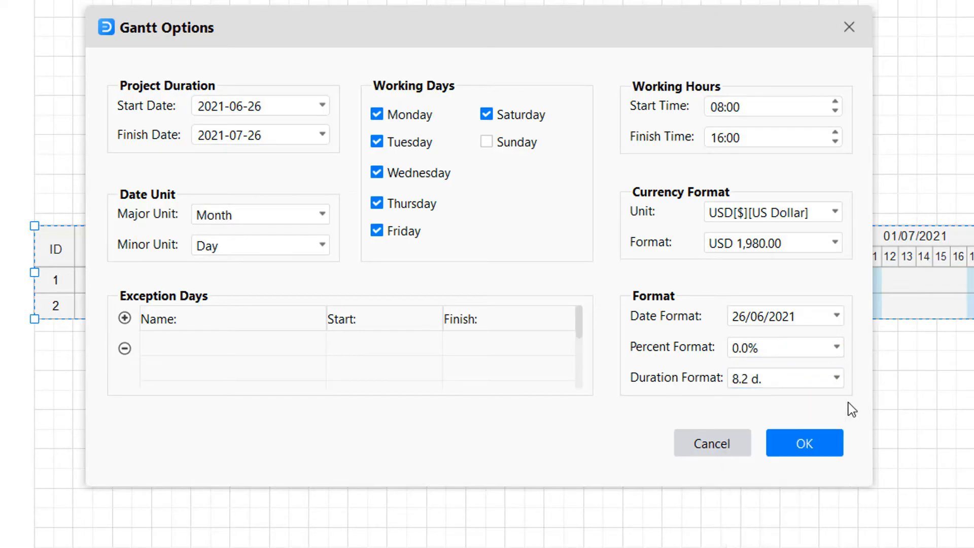
Apply Gantt Options, show the Gantt Chart panel, then reopen and close Options unchanged.
{"action": "left_click", "coordinate": [803, 443]}
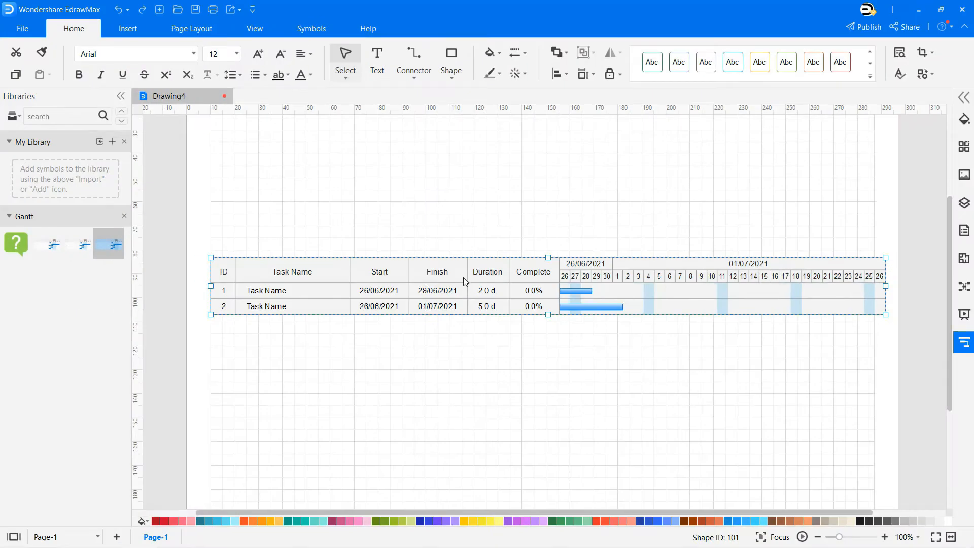
{"action": "left_click", "coordinate": [292, 270]}
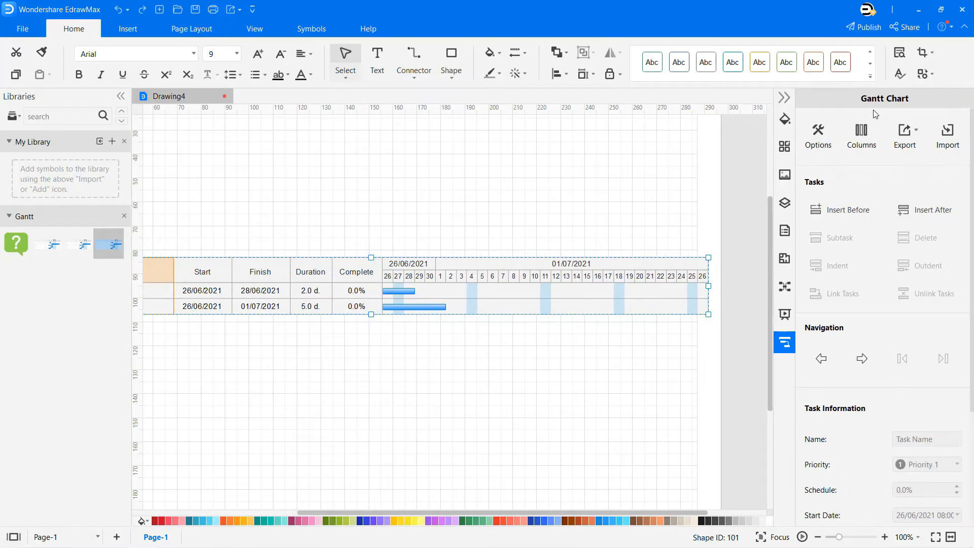
{"action": "left_click", "coordinate": [818, 135]}
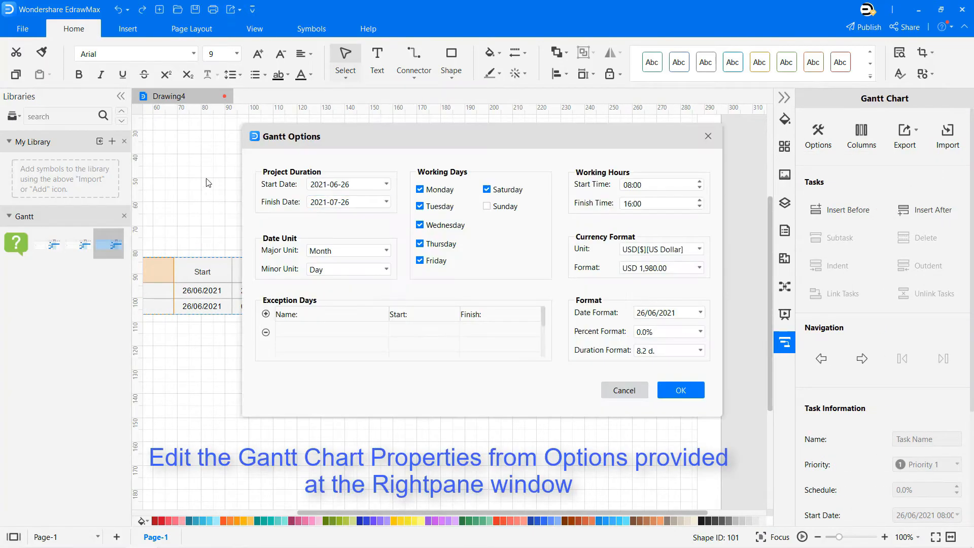
{"action": "left_click", "coordinate": [680, 390]}
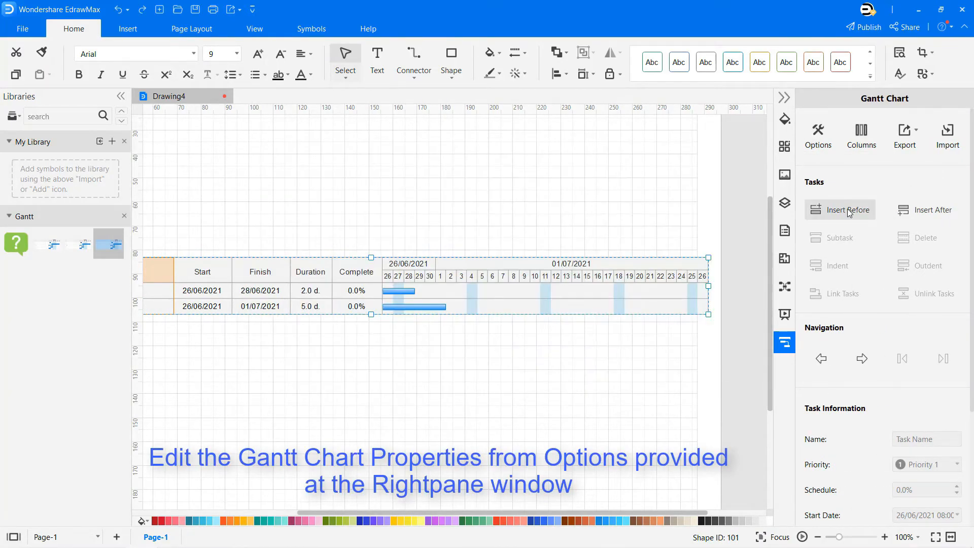
{"action": "left_click", "coordinate": [861, 134]}
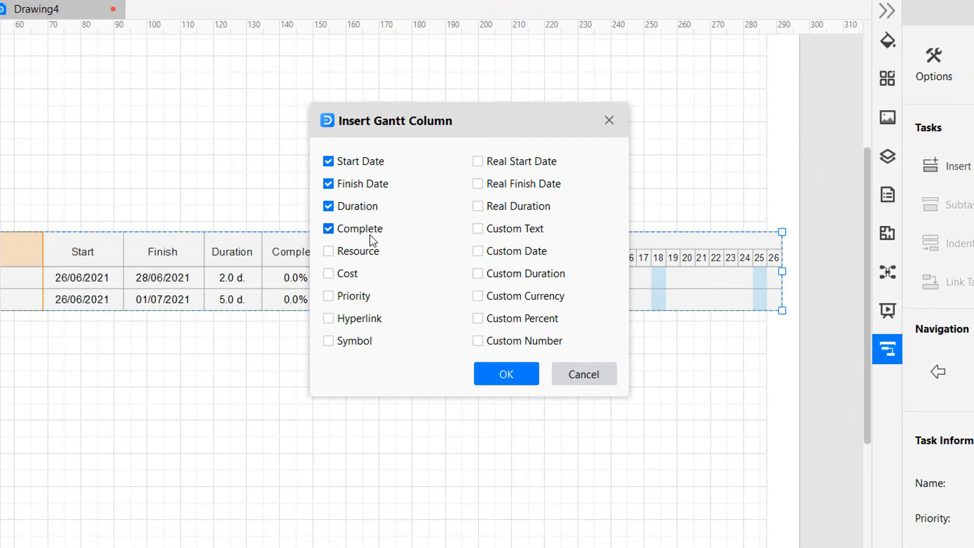
{"action": "mouse_move", "coordinate": [261, 268]}
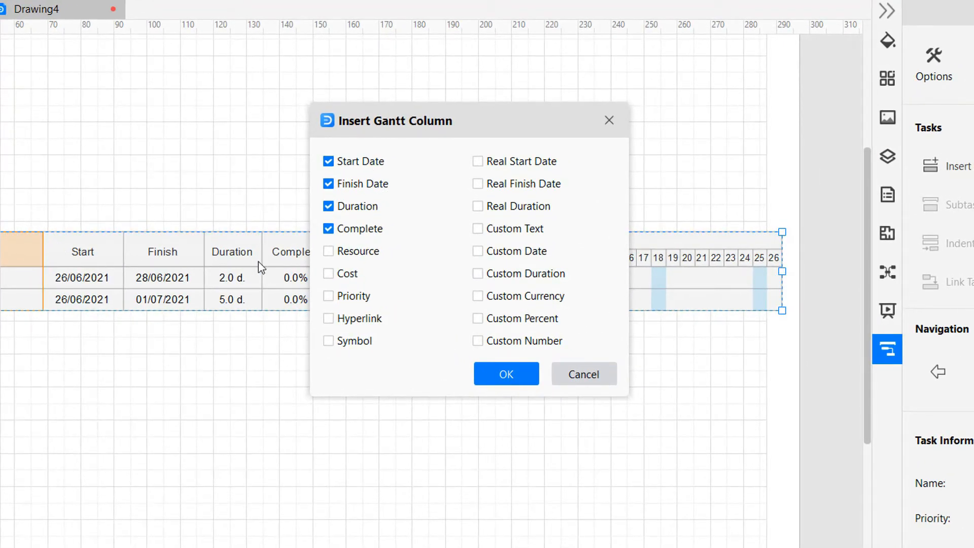
{"action": "left_click", "coordinate": [329, 252]}
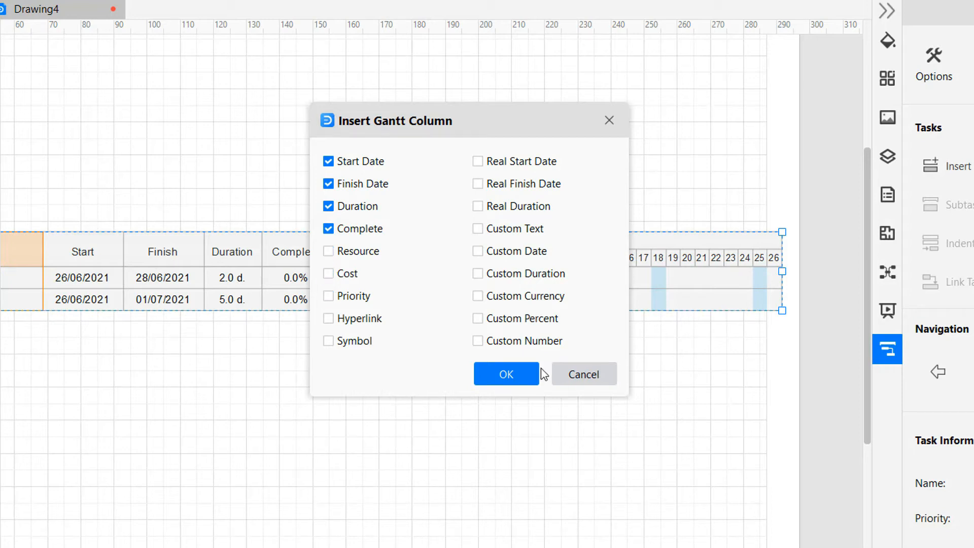
{"action": "mouse_move", "coordinate": [505, 349]}
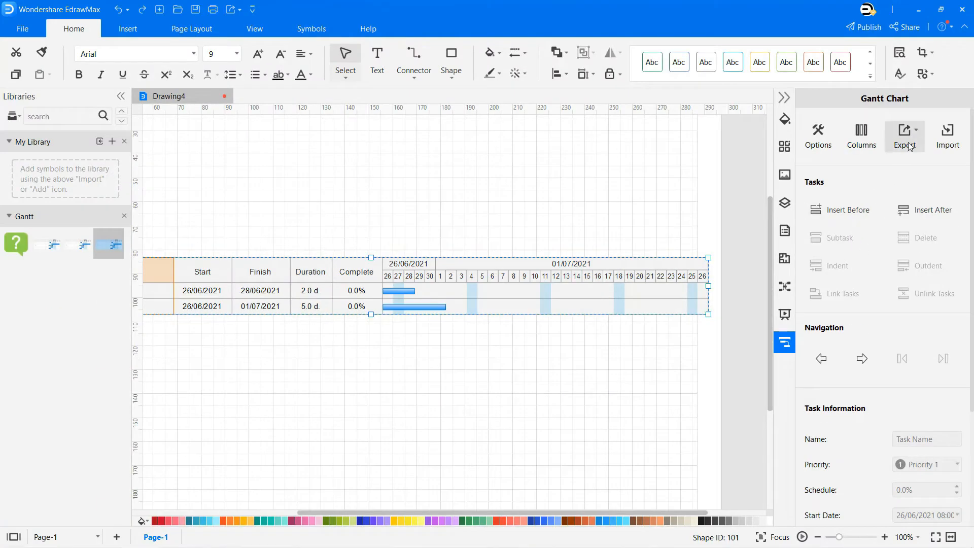
Export the chart's tasks as Excel file Drawing4.xlsx on the Desktop.
{"action": "left_click", "coordinate": [904, 135]}
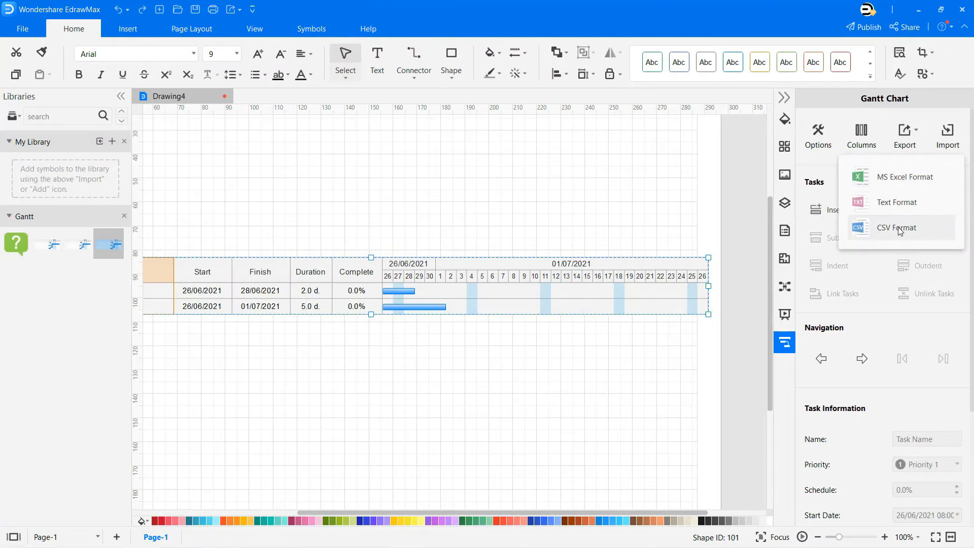
{"action": "left_click", "coordinate": [904, 177]}
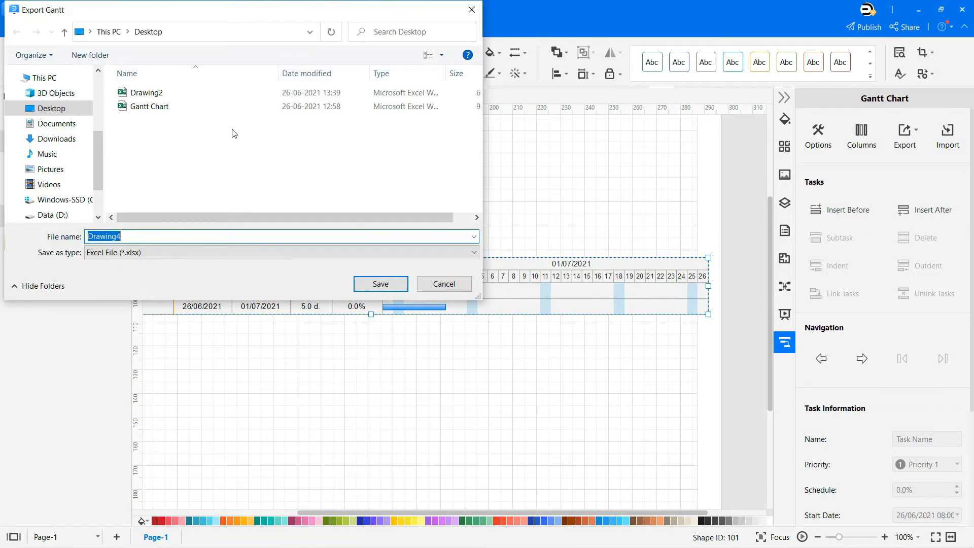
{"action": "left_click", "coordinate": [380, 283]}
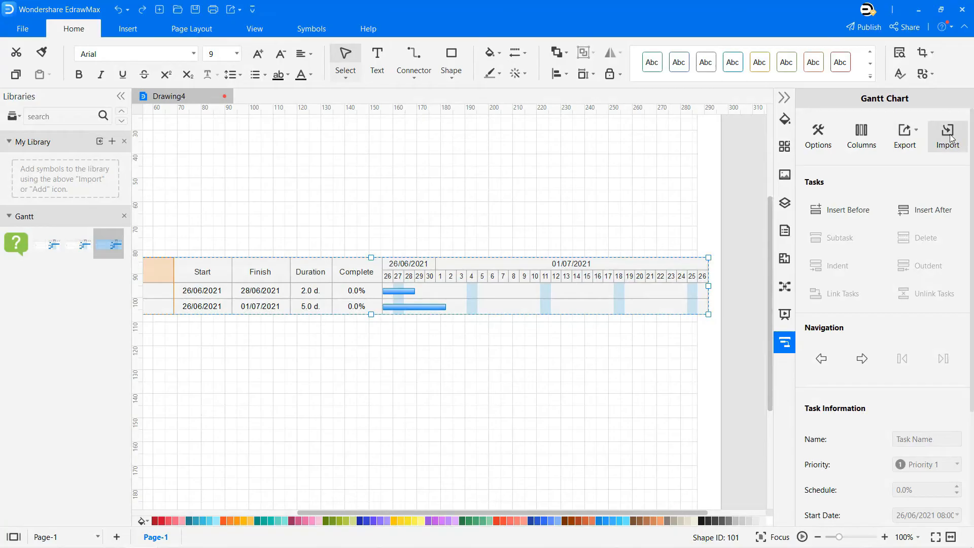
Import Gantt Chart.xlsx from the Desktop through the import wizard.
{"action": "left_click", "coordinate": [947, 136]}
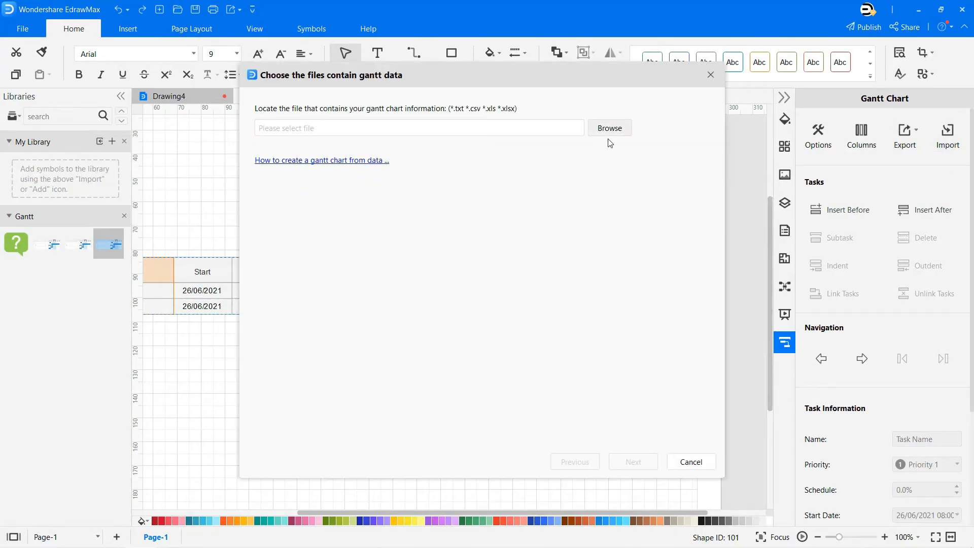
{"action": "left_click", "coordinate": [609, 128]}
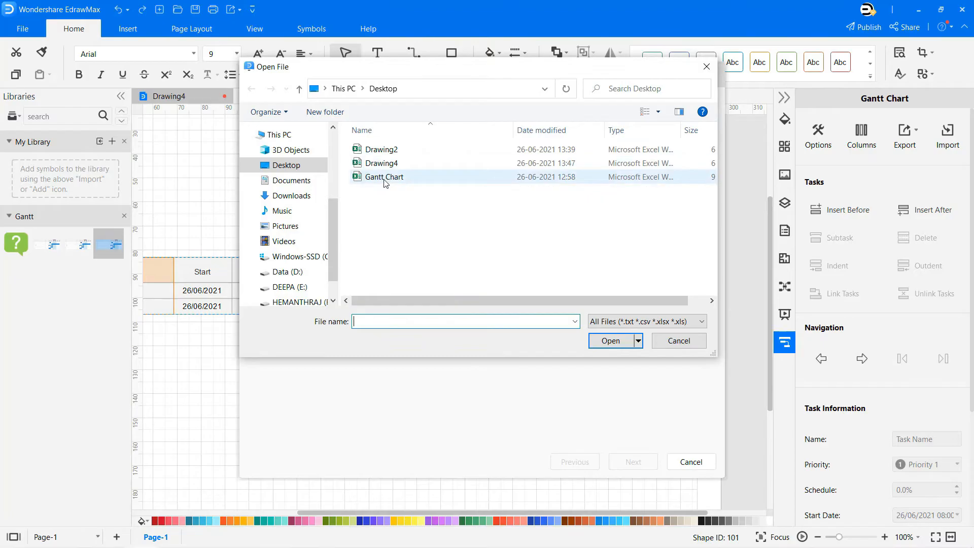
{"action": "left_click", "coordinate": [610, 341]}
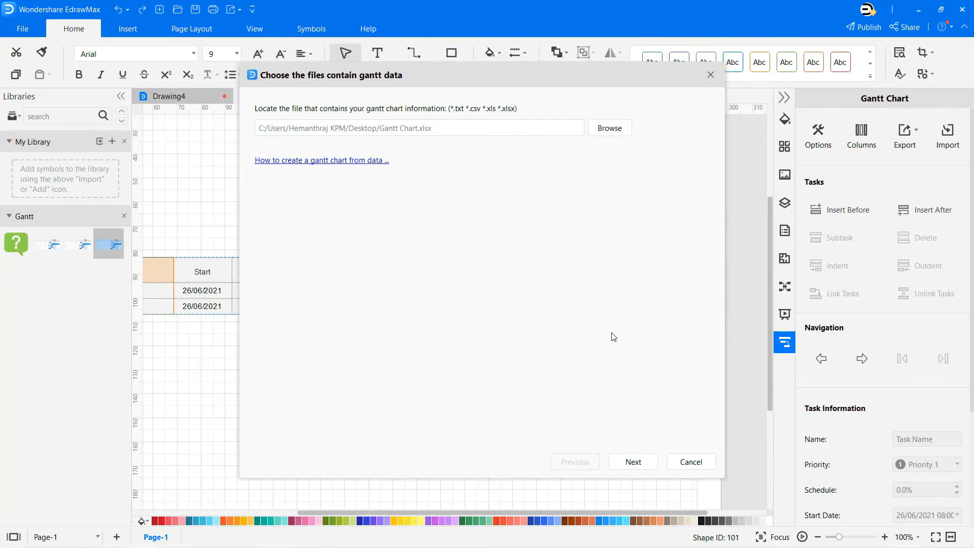
{"action": "left_click", "coordinate": [632, 462]}
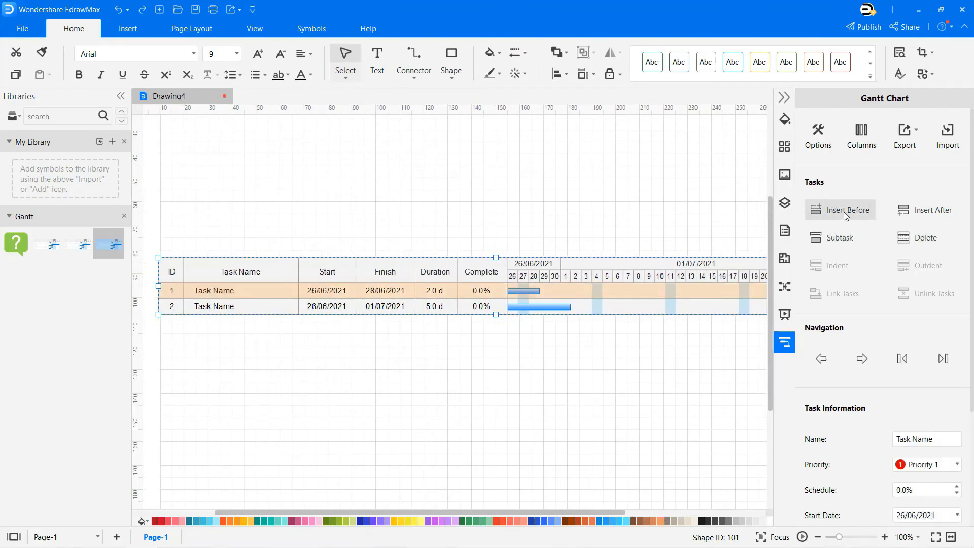
Insert a new task row and select the fourth task.
{"action": "left_click", "coordinate": [848, 210]}
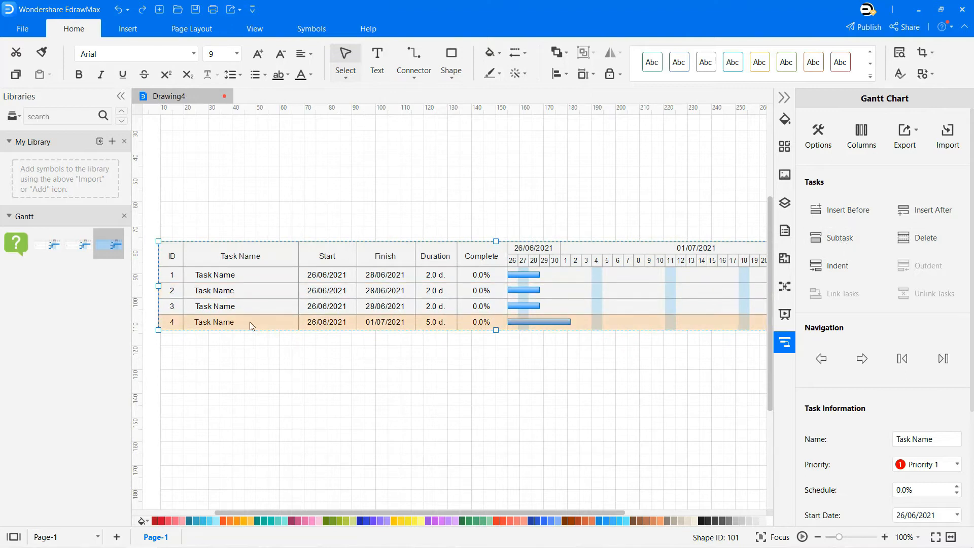
{"action": "left_click", "coordinate": [841, 237]}
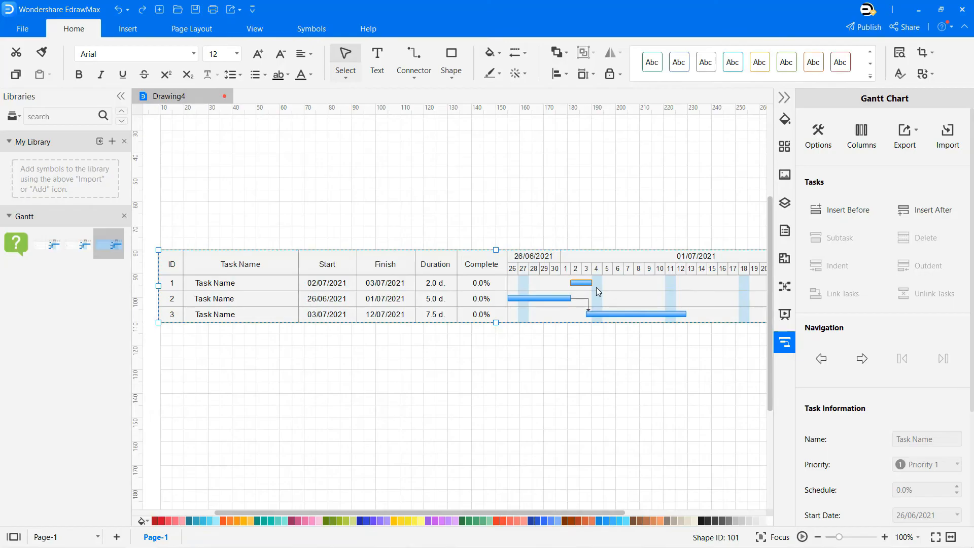
Rename task 3 to 'Name', mark it as a milestone, and return to the start page.
{"action": "left_click", "coordinate": [214, 298]}
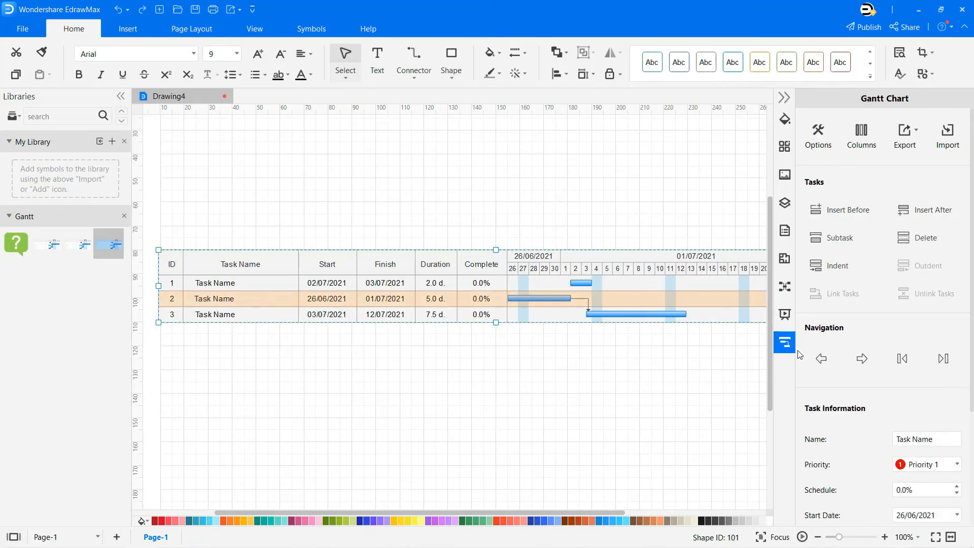
{"action": "left_click", "coordinate": [821, 358]}
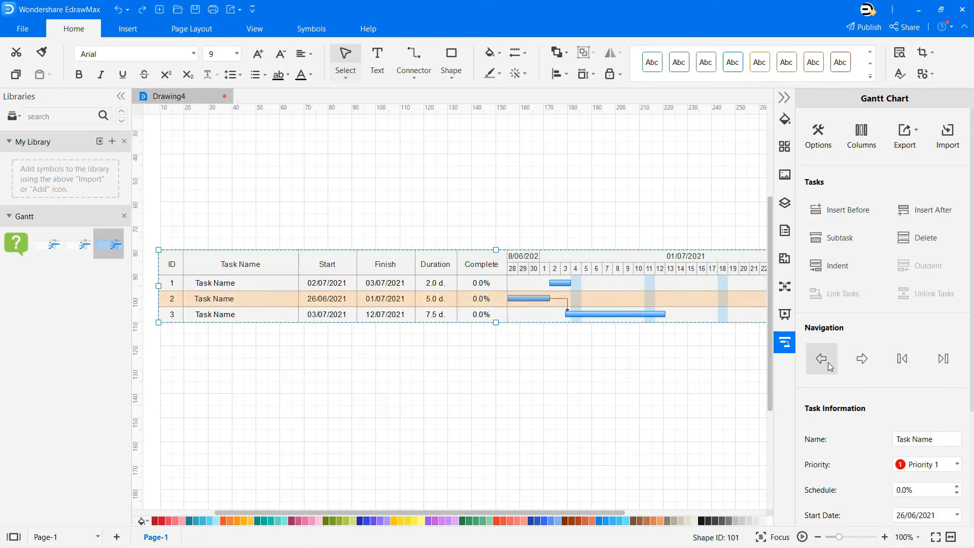
{"action": "scroll", "scroll_direction": "down", "scroll_amount": 3}
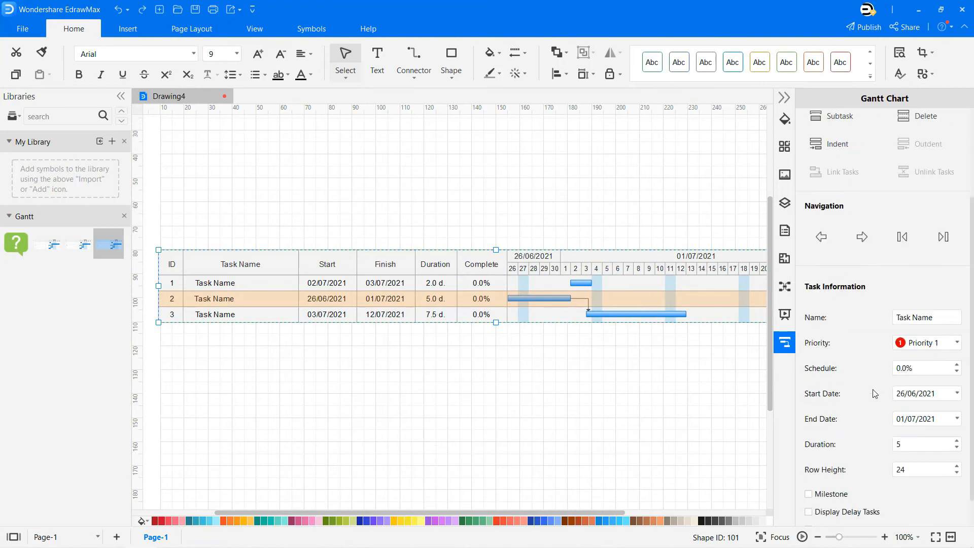
{"action": "left_click", "coordinate": [214, 313]}
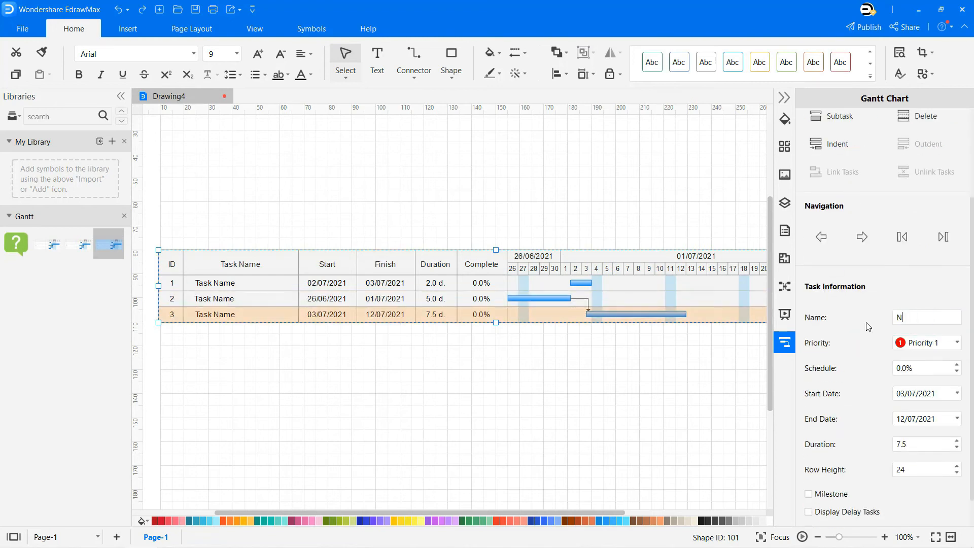
{"action": "left_click", "coordinate": [956, 342]}
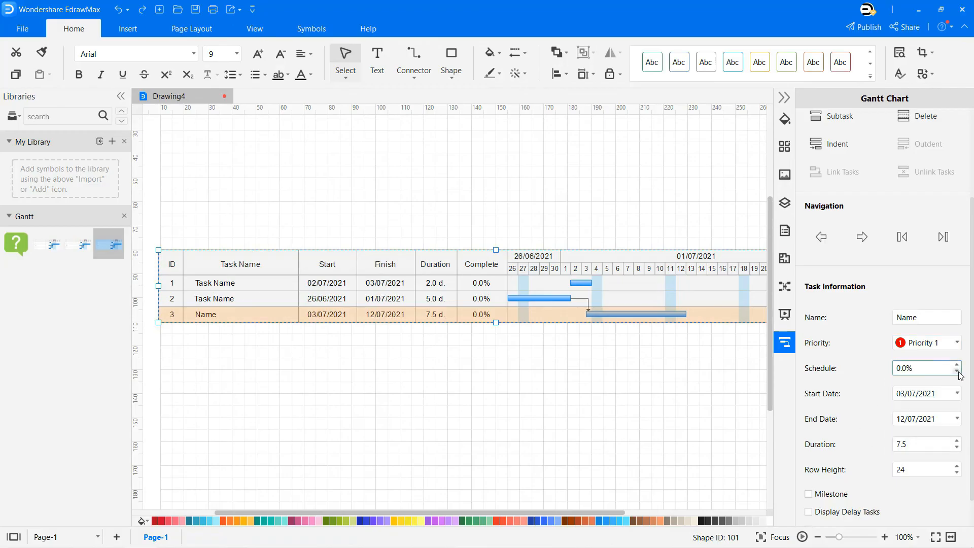
{"action": "left_click", "coordinate": [958, 394]}
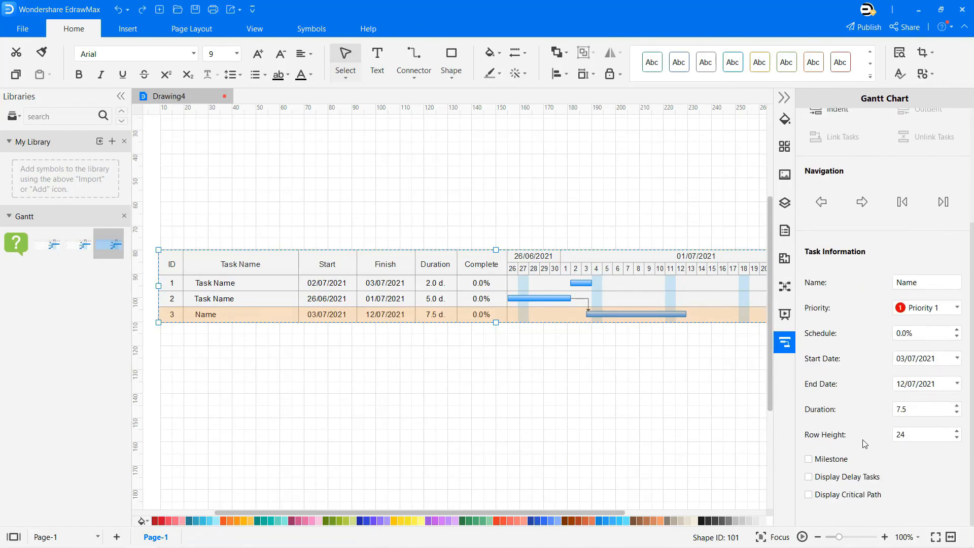
{"action": "left_click", "coordinate": [808, 458]}
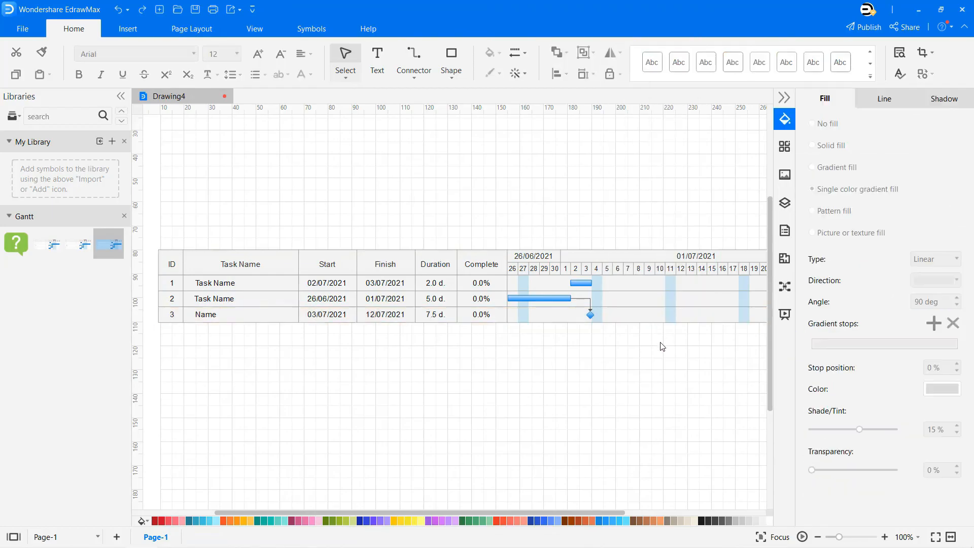
{"action": "left_click", "coordinate": [22, 28]}
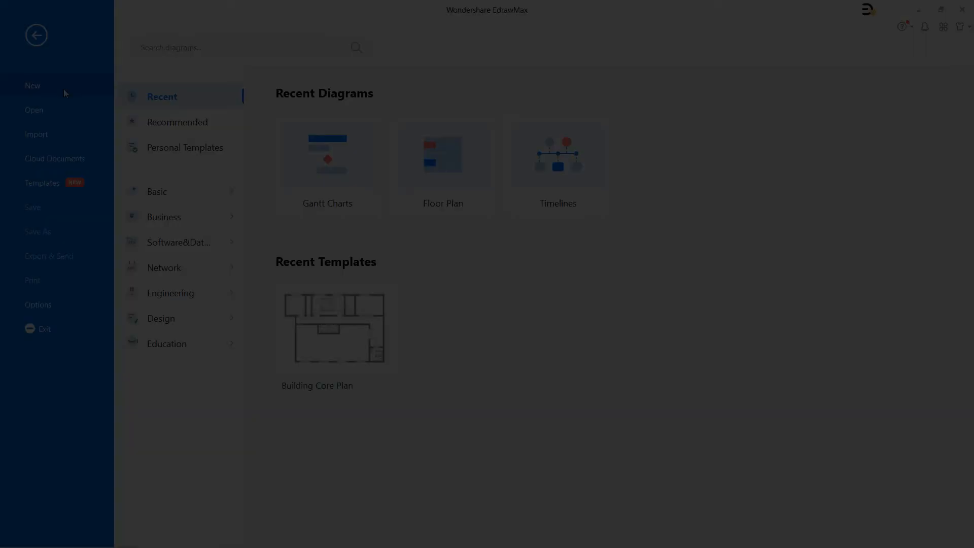
List the Gantt Charts templates under Templates > Project Management.
{"action": "left_click", "coordinate": [41, 183]}
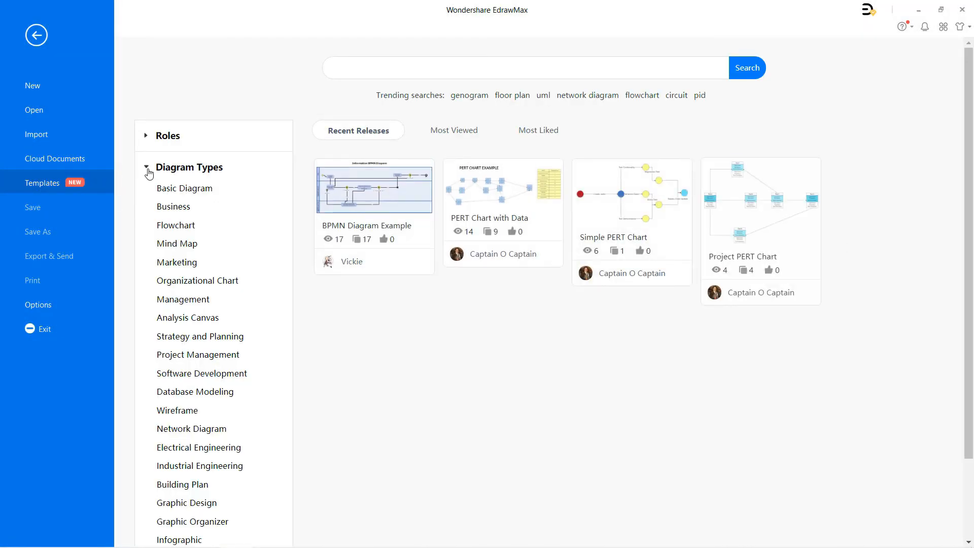
{"action": "left_click", "coordinate": [197, 355]}
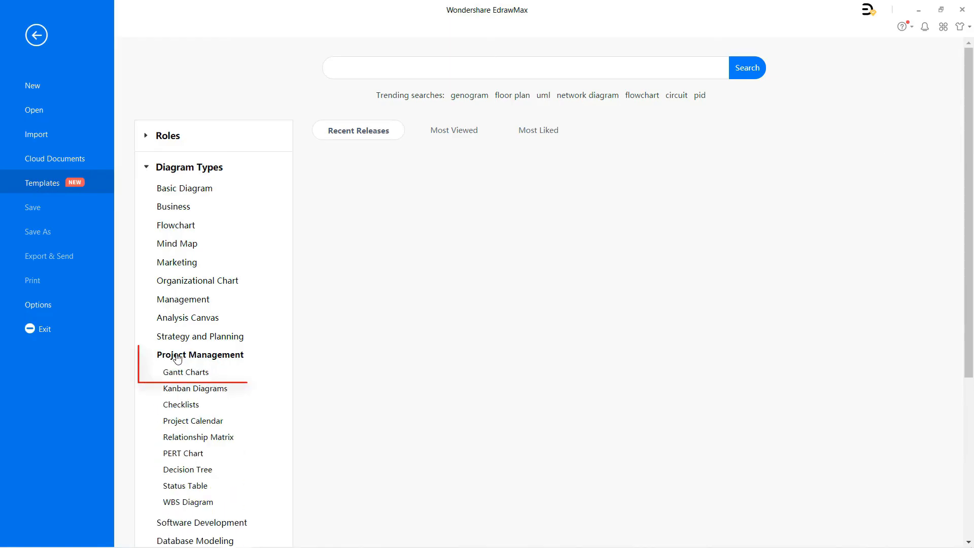
{"action": "left_click", "coordinate": [185, 372]}
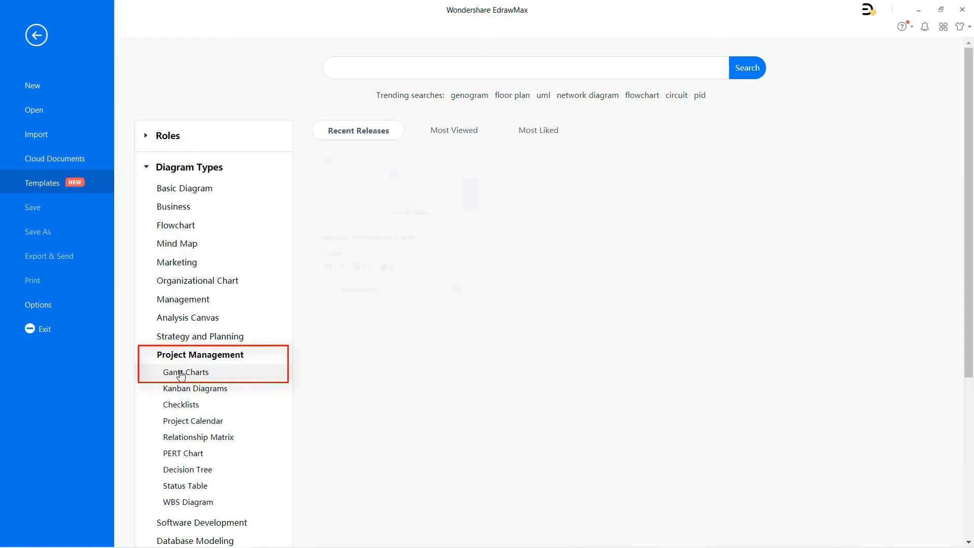
{"action": "left_click", "coordinate": [184, 371]}
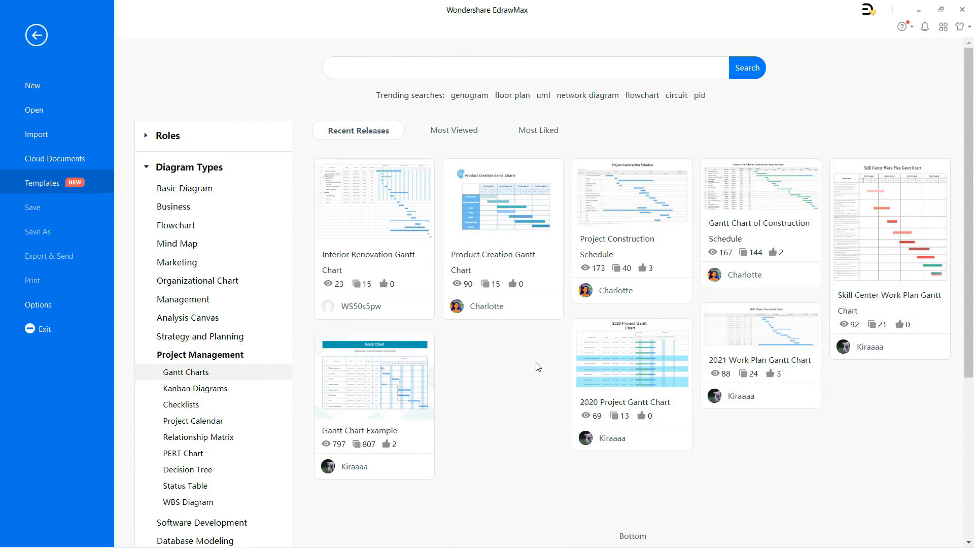